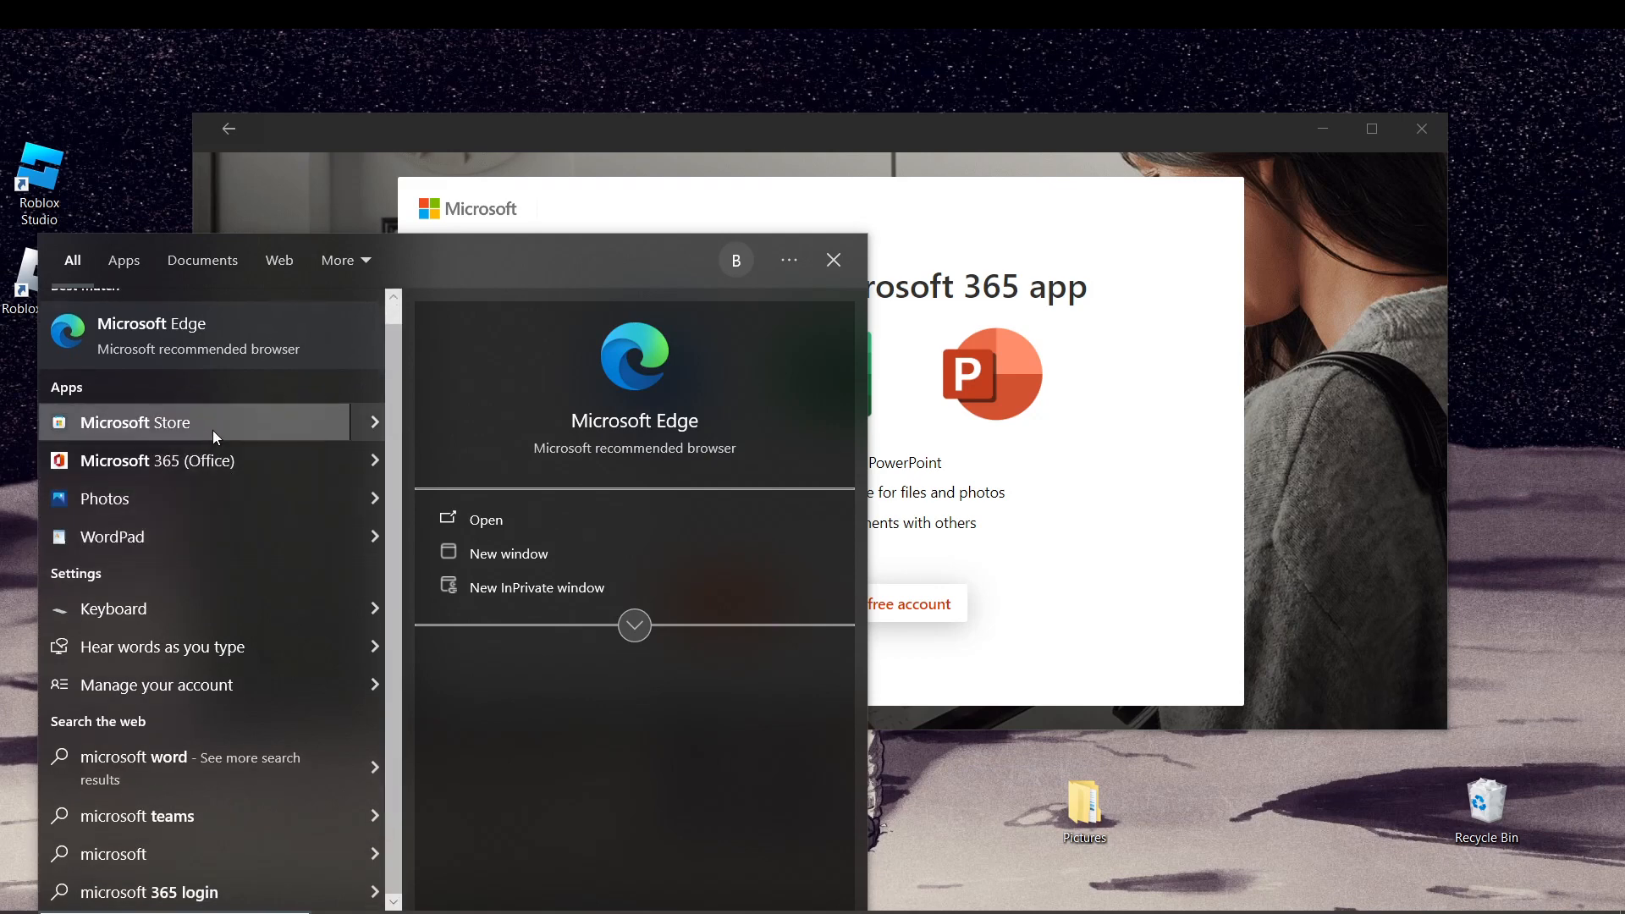
mouse_move(425, 467)
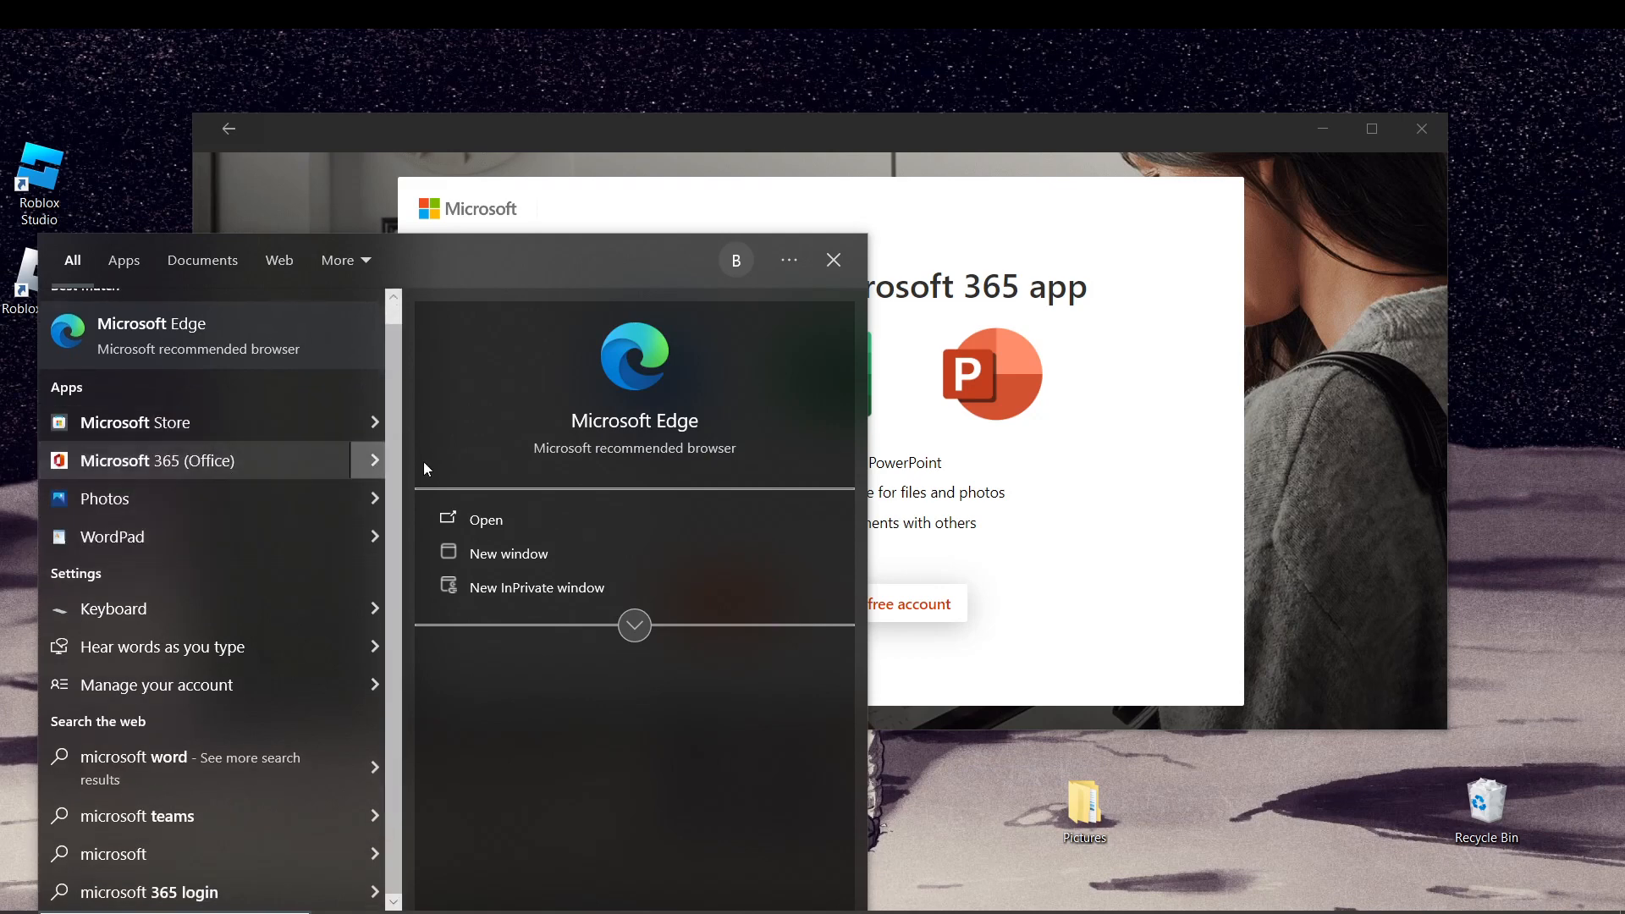
mouse_move(260, 463)
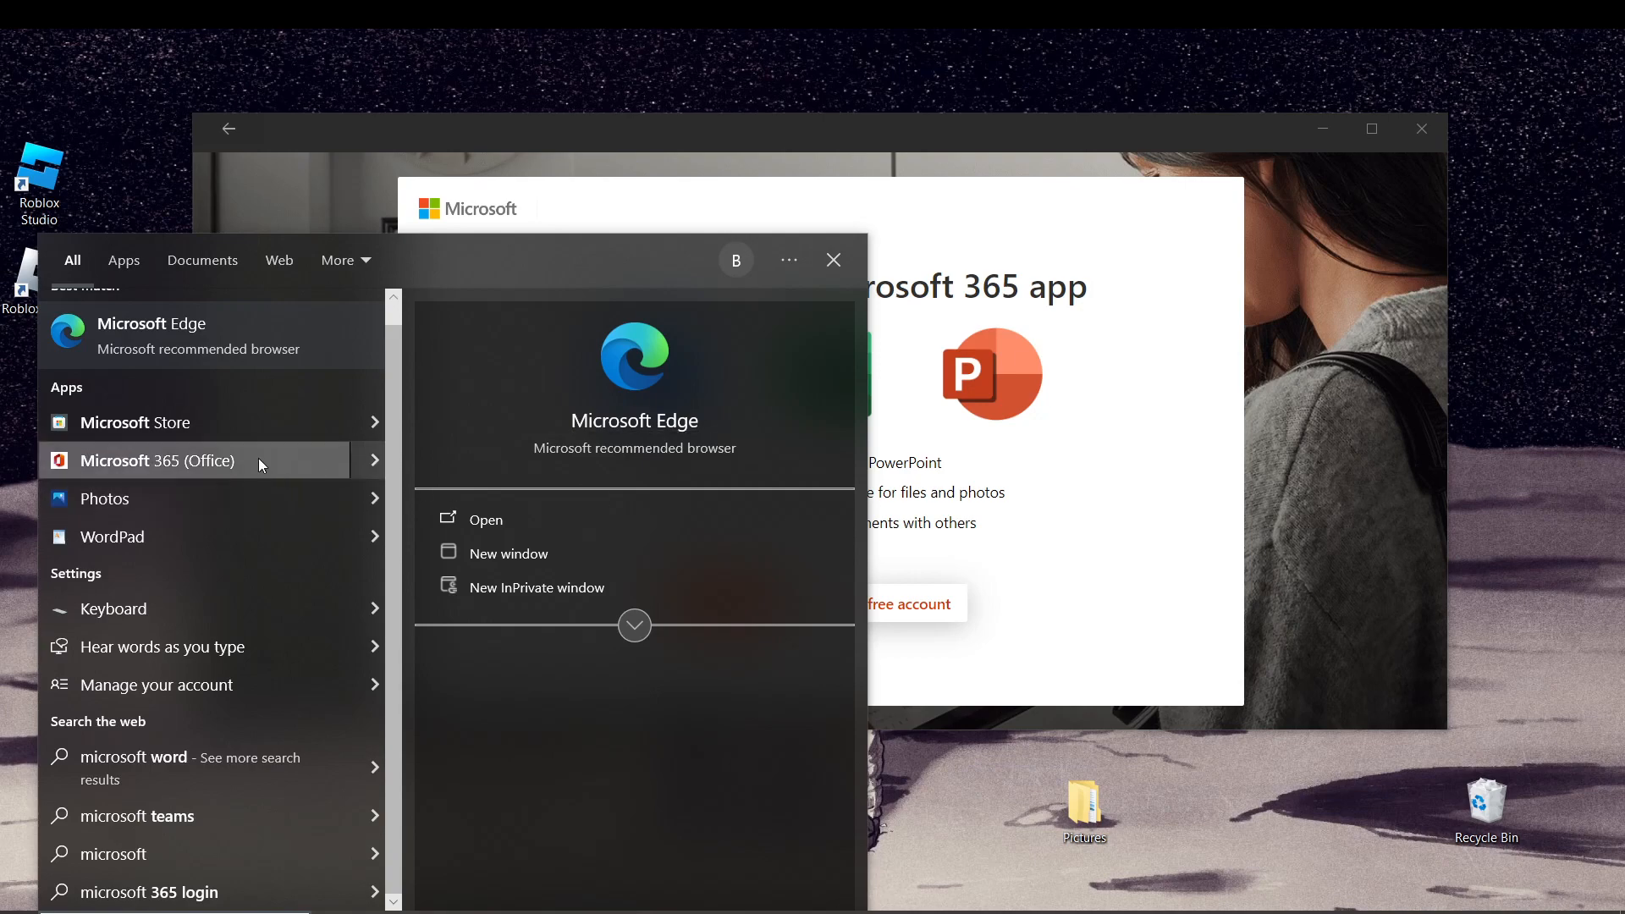
Step: Launch the Microsoft 365 (Office) app and start signing in from its welcome screen
left_click(156, 460)
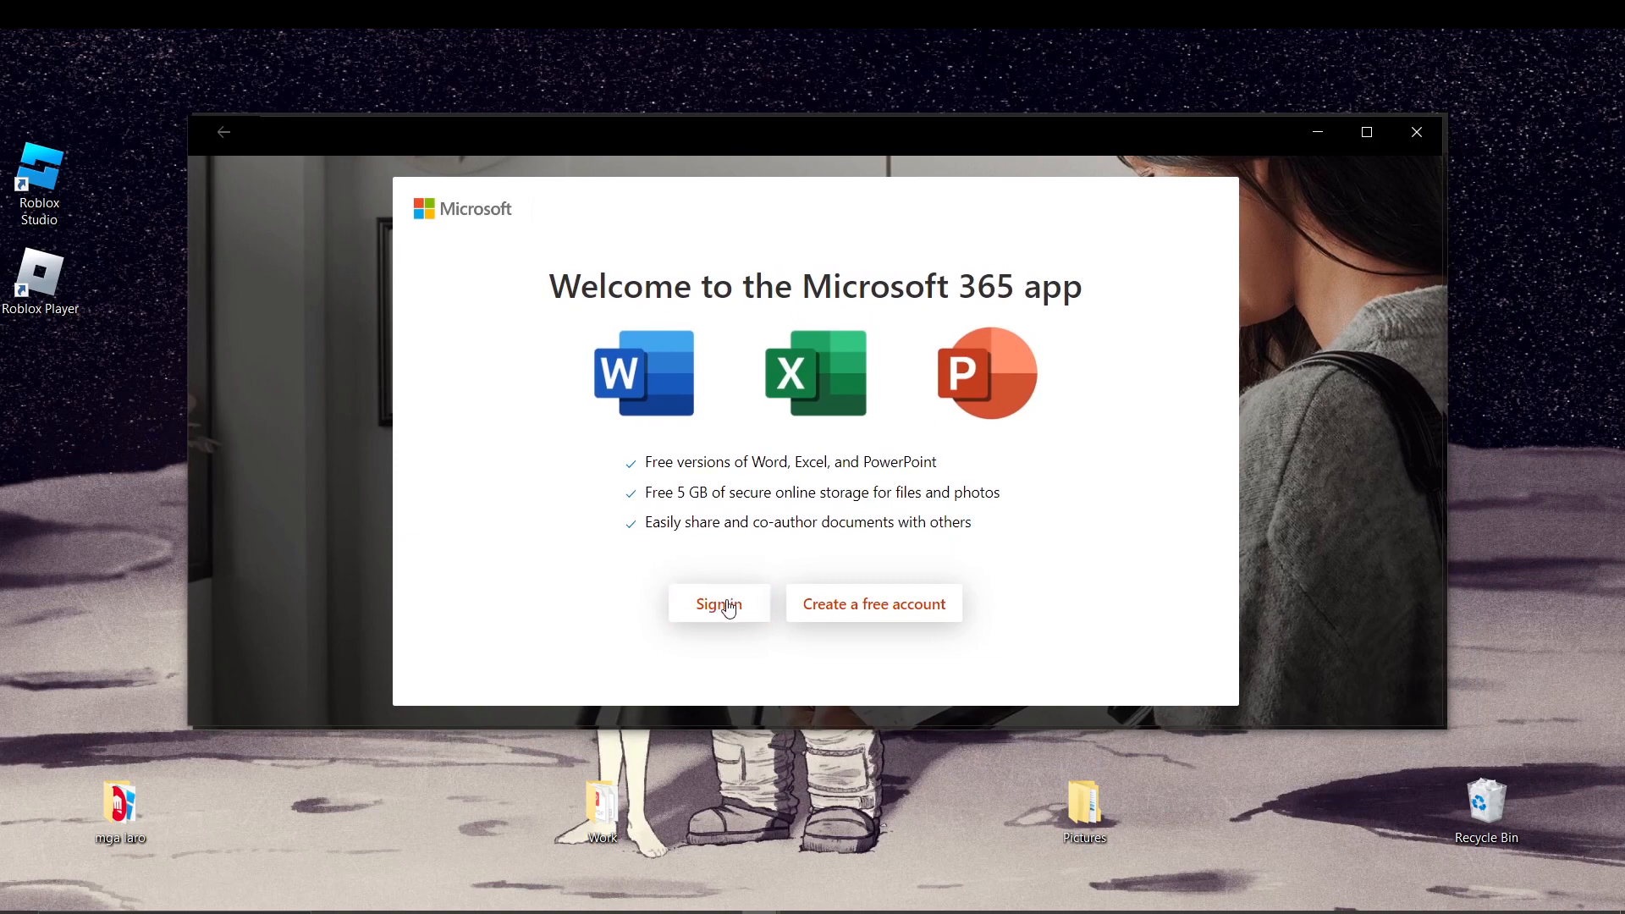
left_click(718, 602)
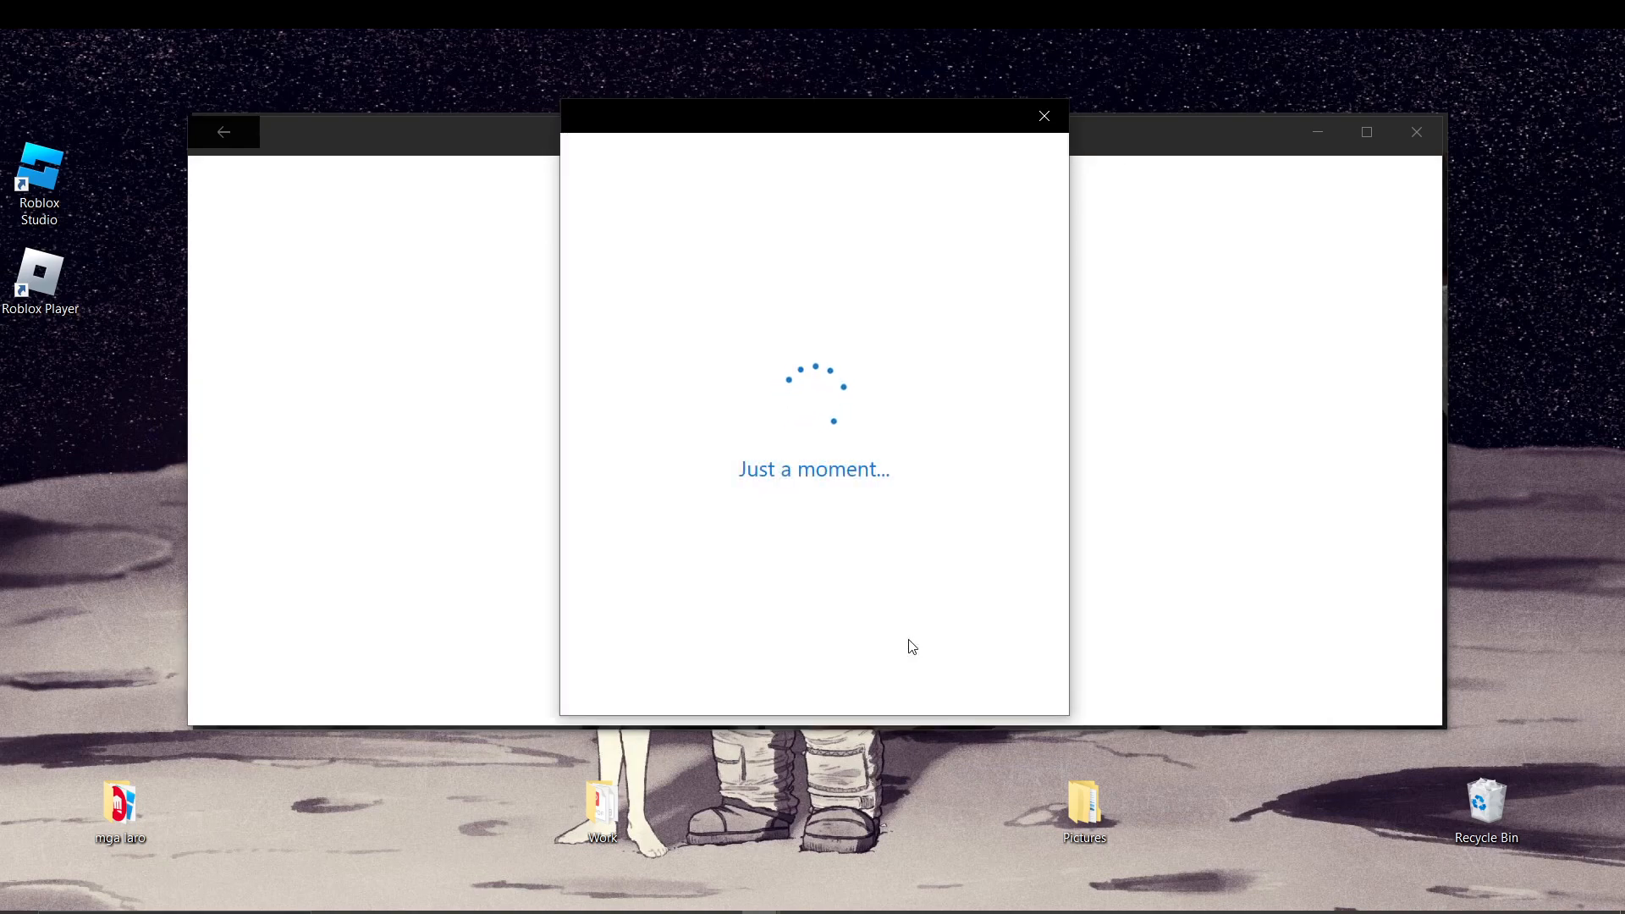
mouse_move(960, 160)
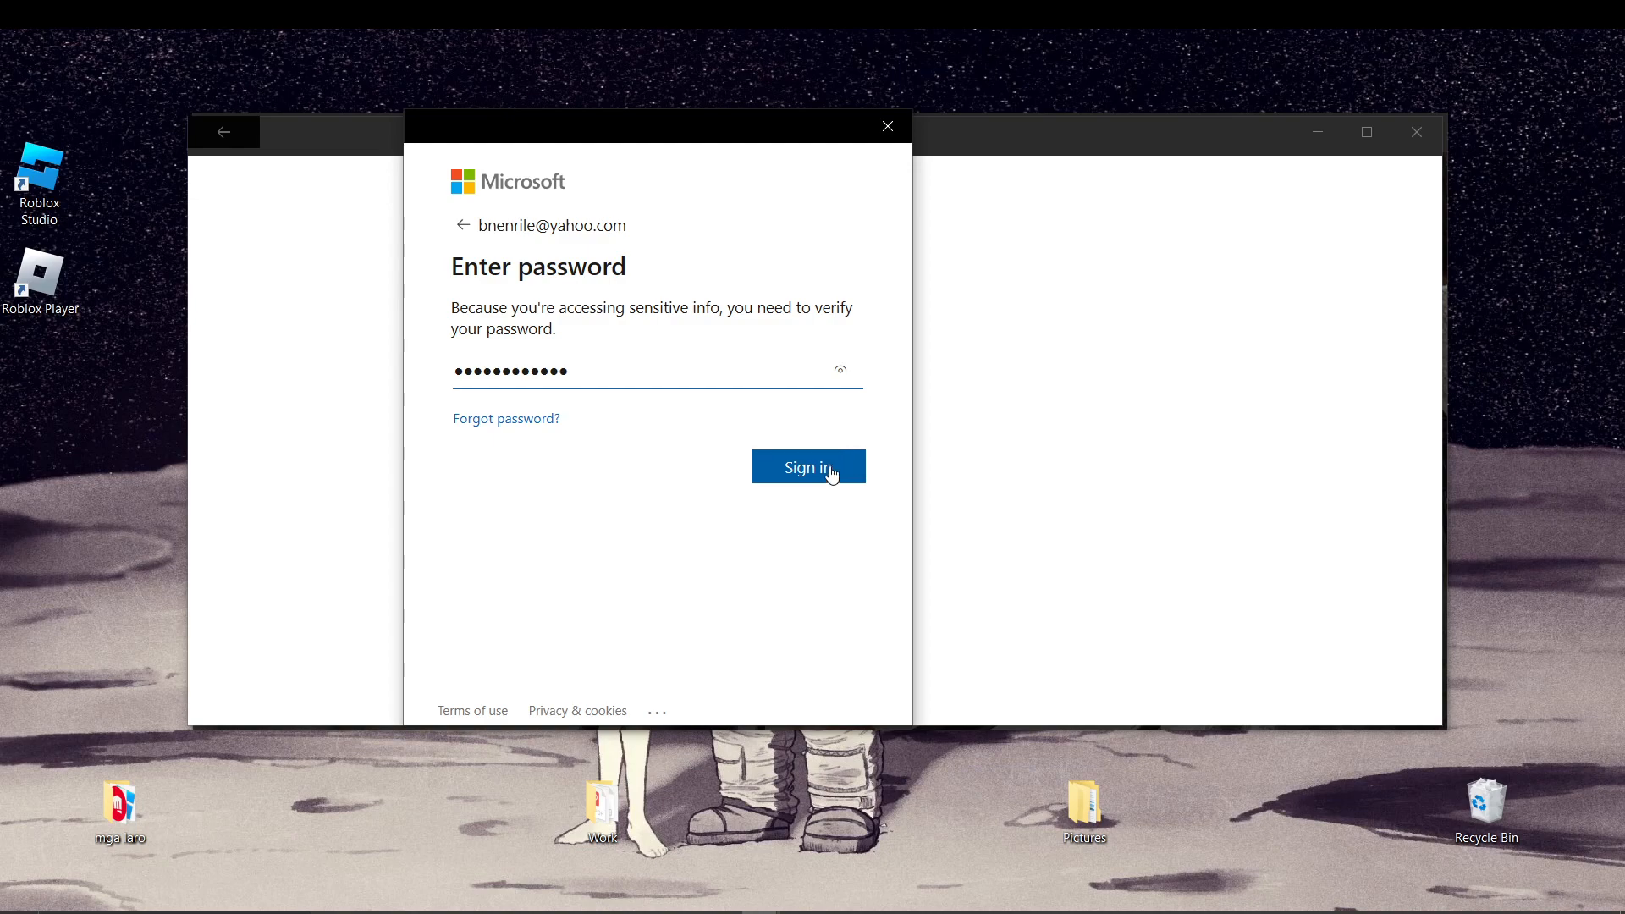
Step: Submit the account password to sign in, then close the Microsoft 365 app
left_click(809, 467)
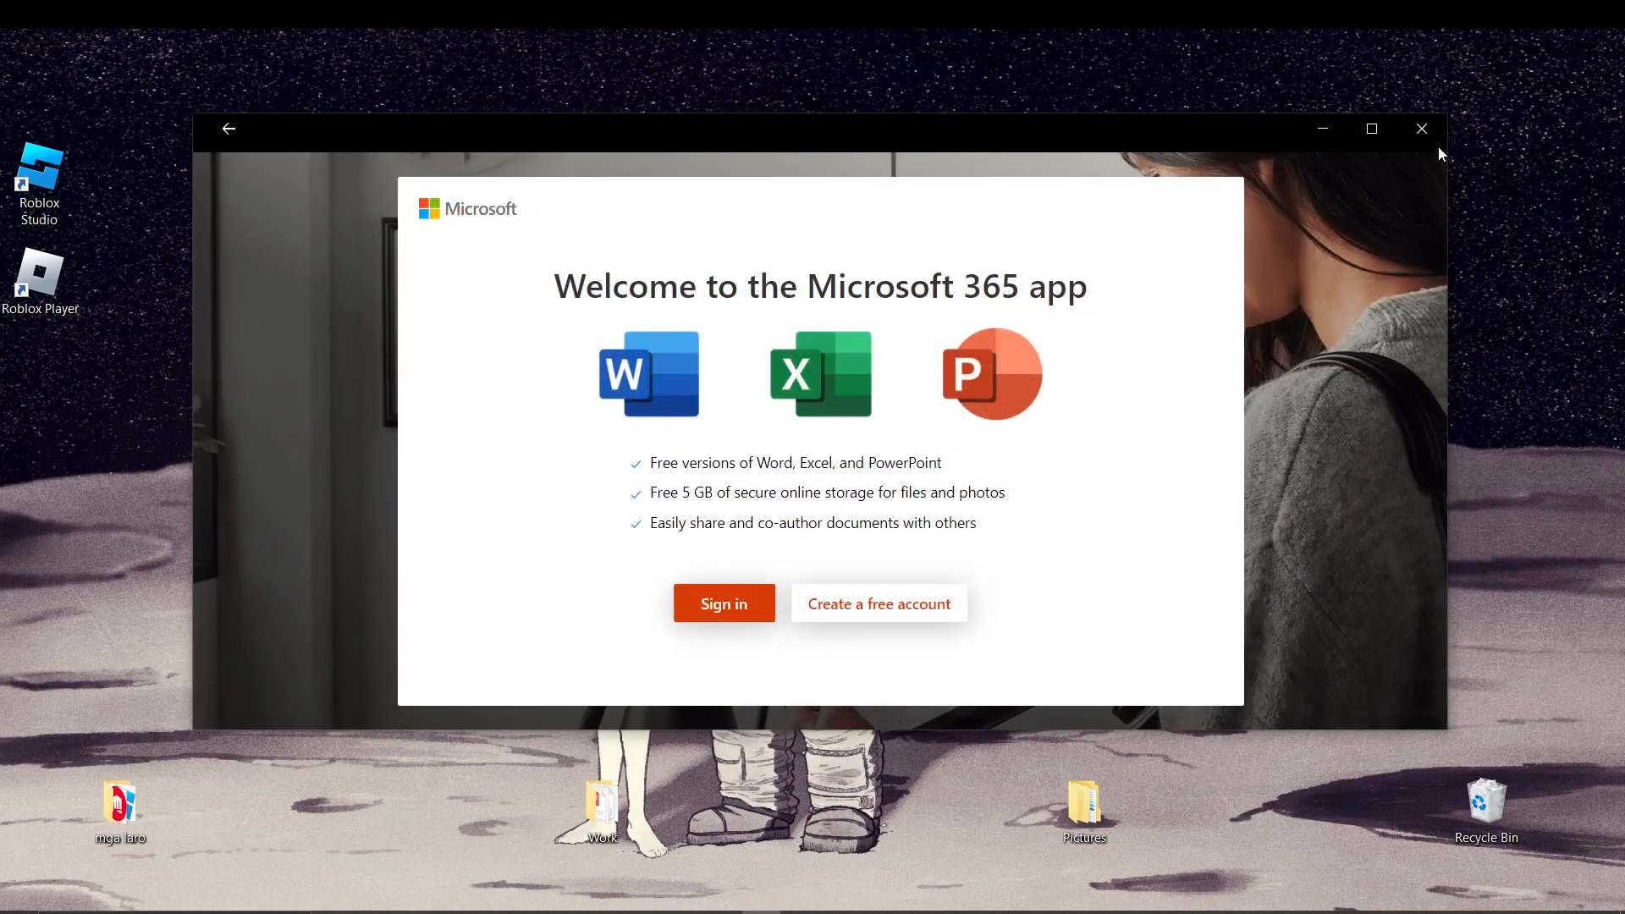
left_click(1422, 129)
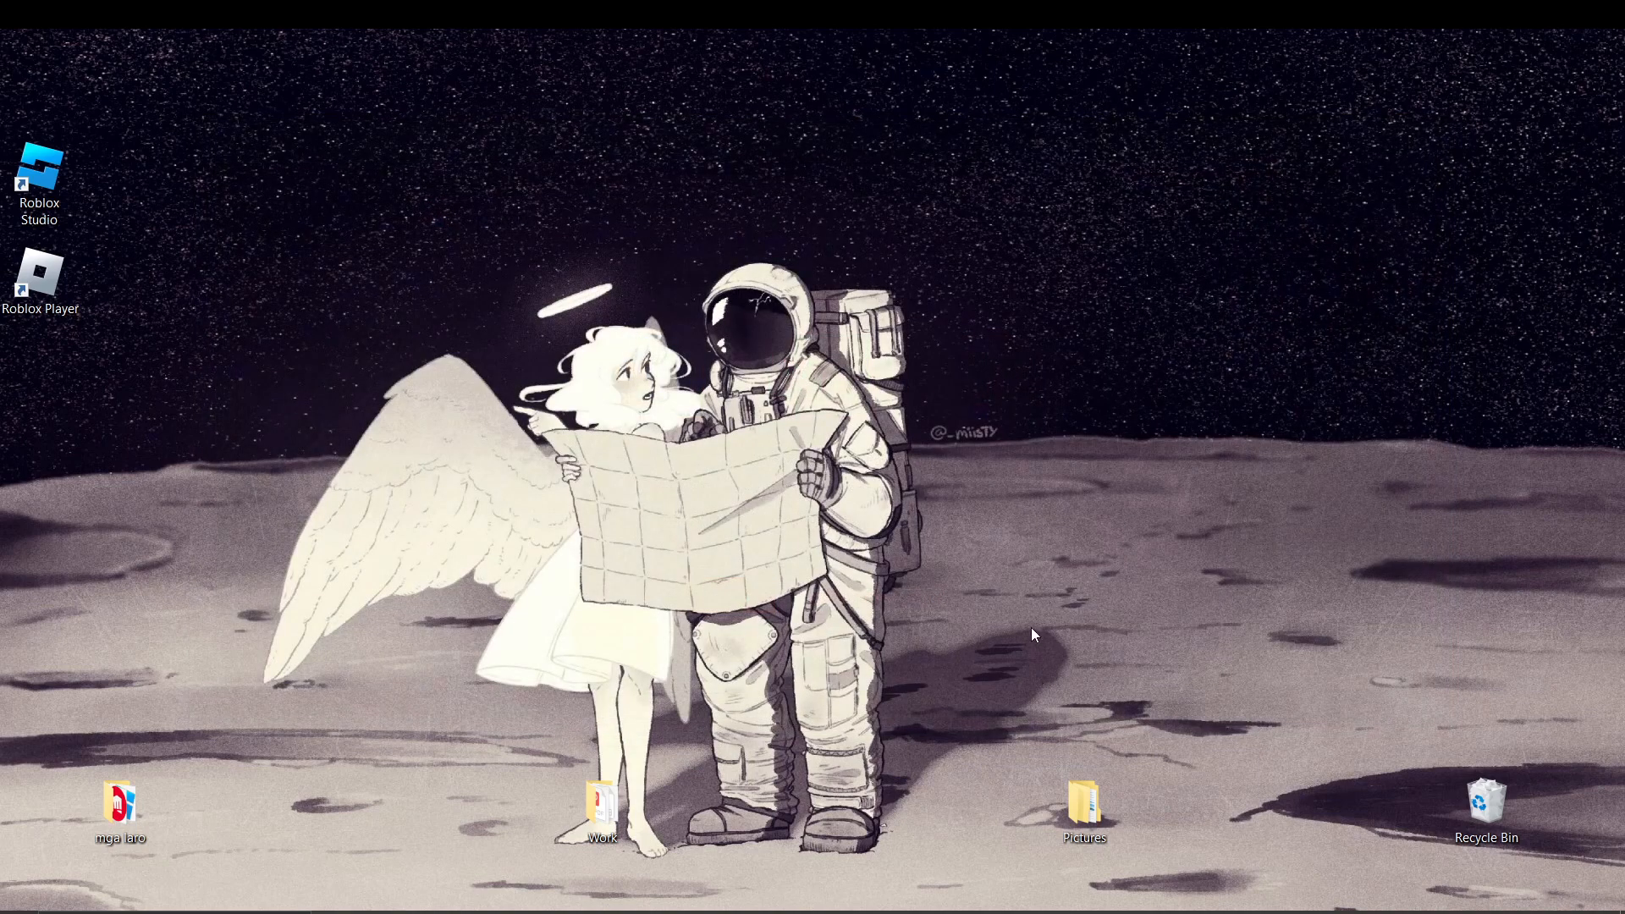
mouse_move(1077, 627)
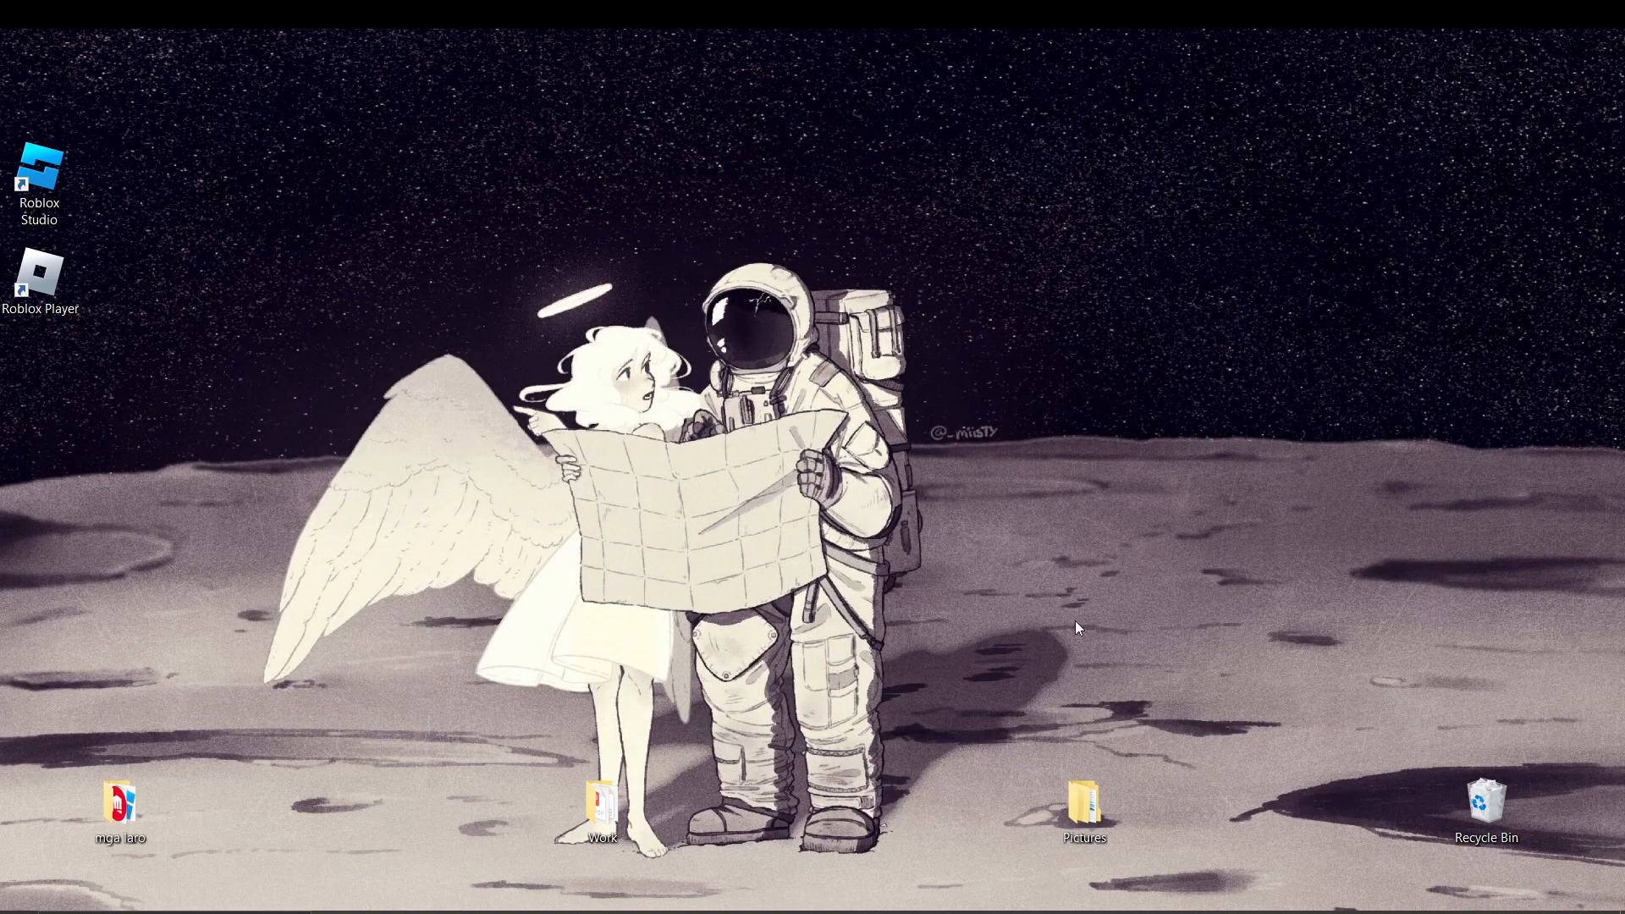
mouse_move(1310, 495)
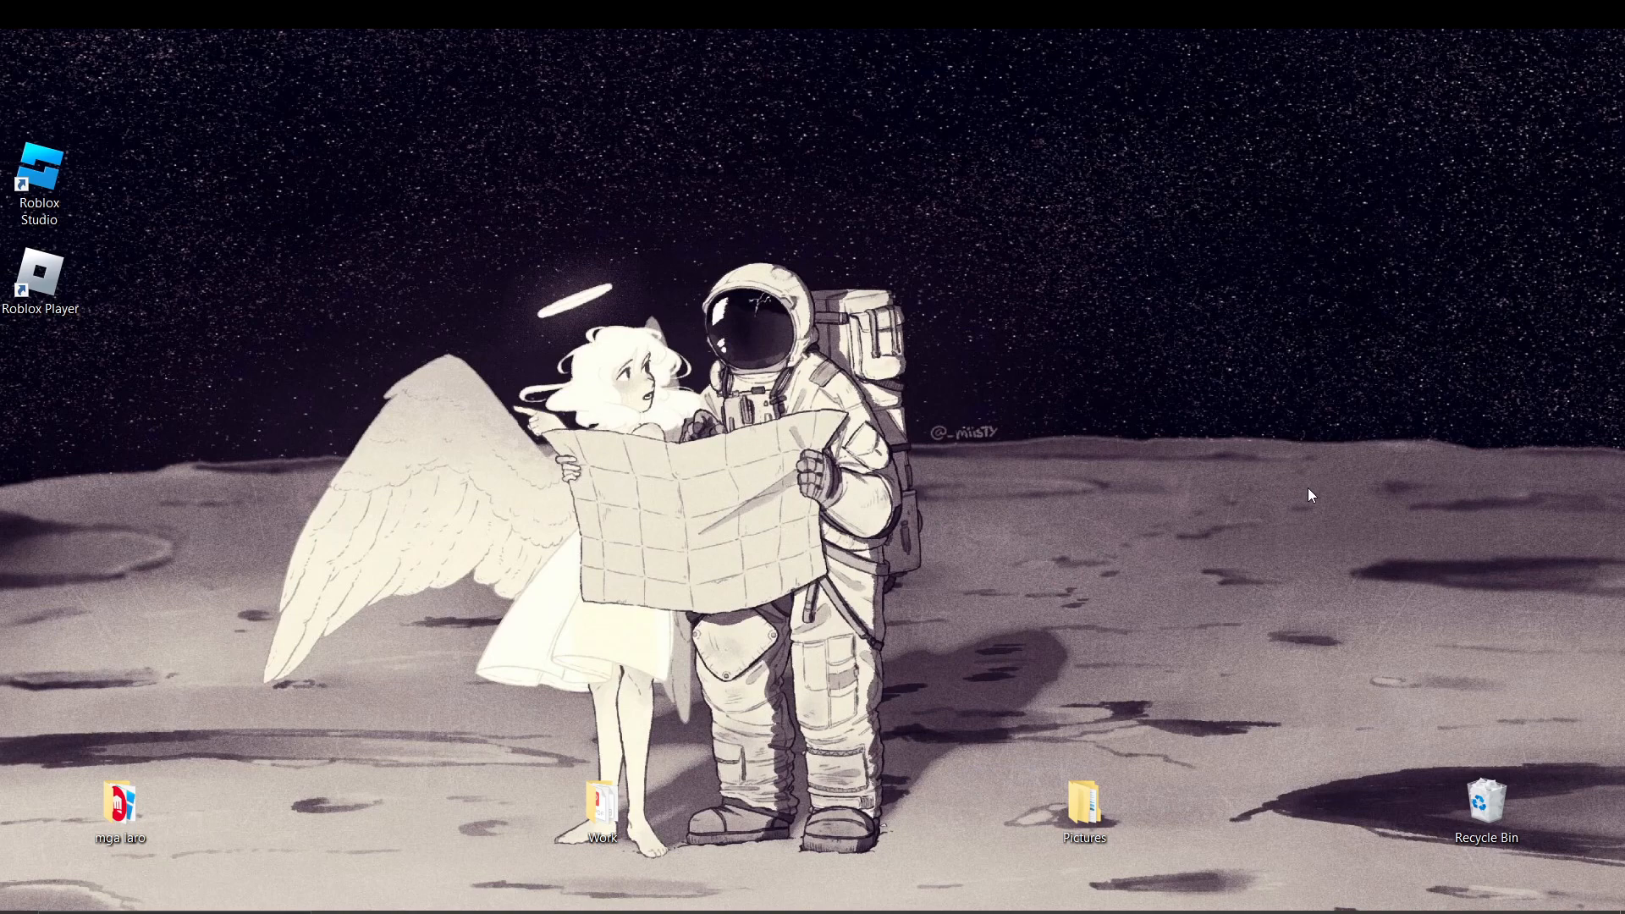